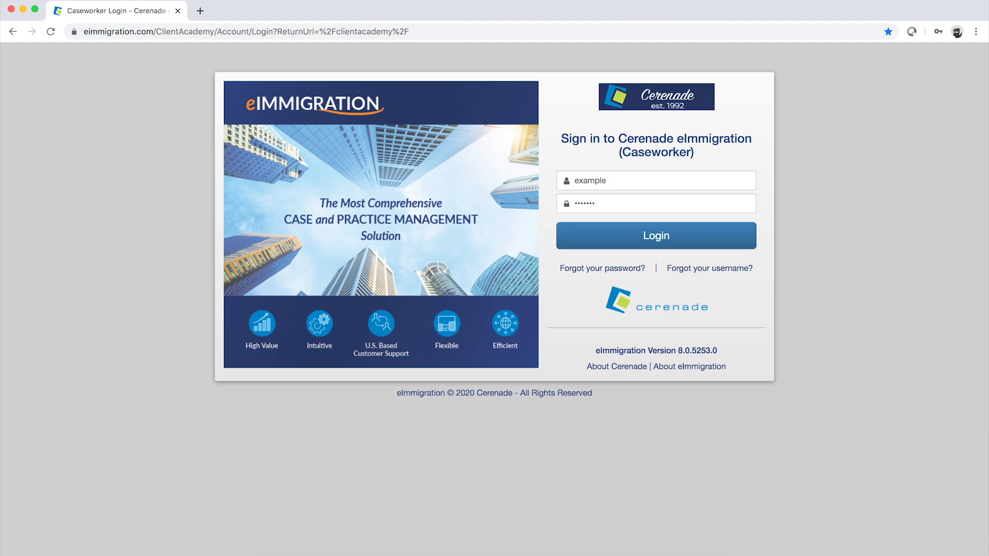
# - Sign in to the caseworker portal, landing on the Home page
pyautogui.click(657, 235)
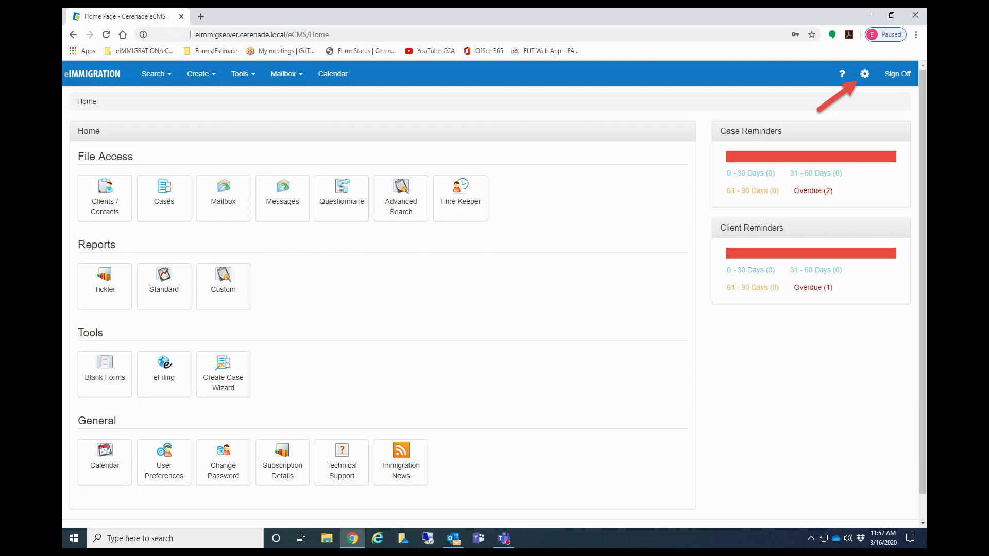
# - Switch from the gear menu to Administrative Tools, reaching the Administrator Home page
pyautogui.click(865, 73)
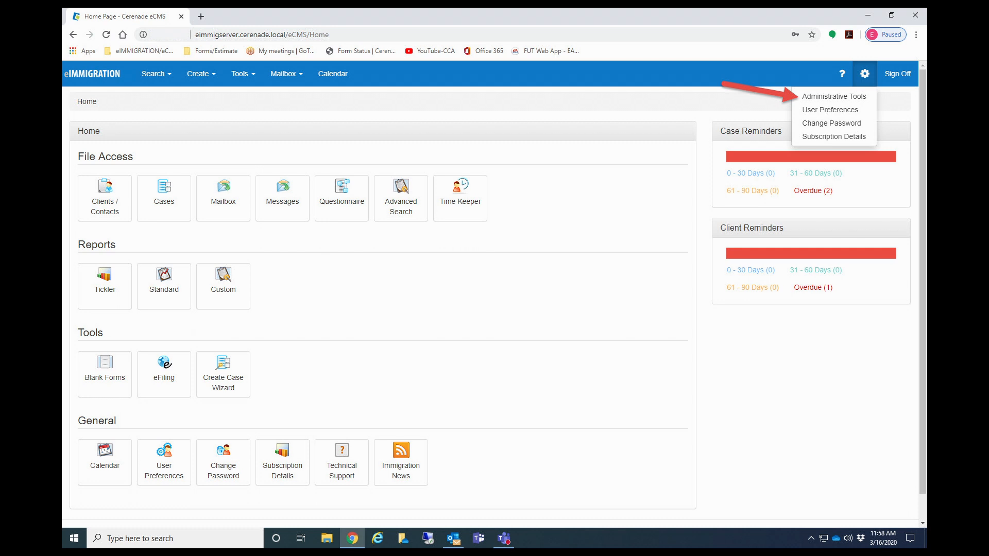
pyautogui.click(834, 97)
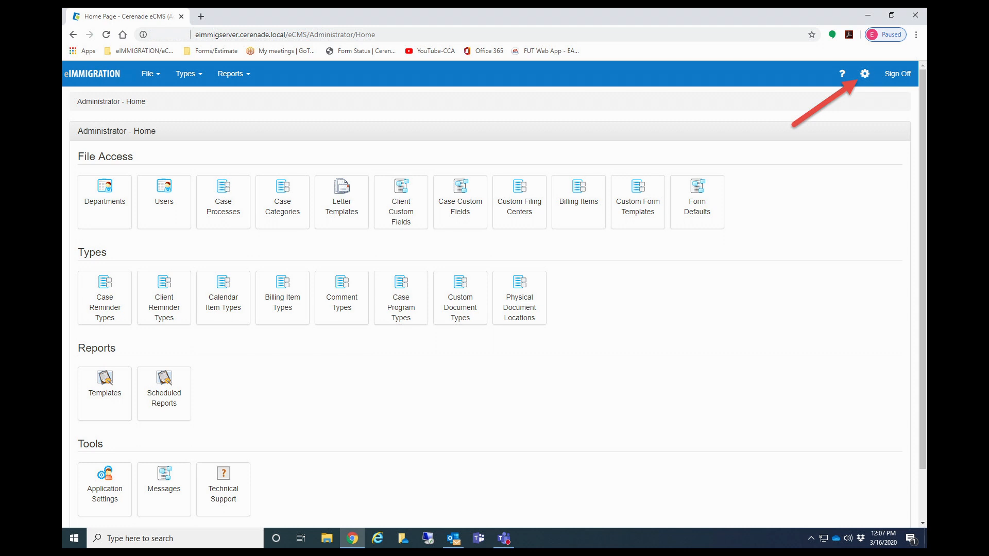
pyautogui.click(864, 74)
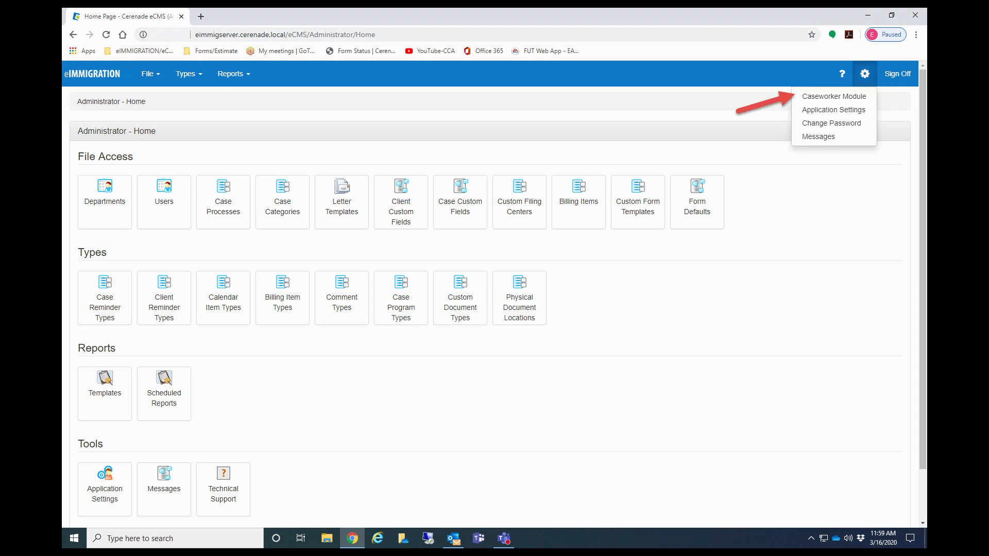
pyautogui.click(834, 97)
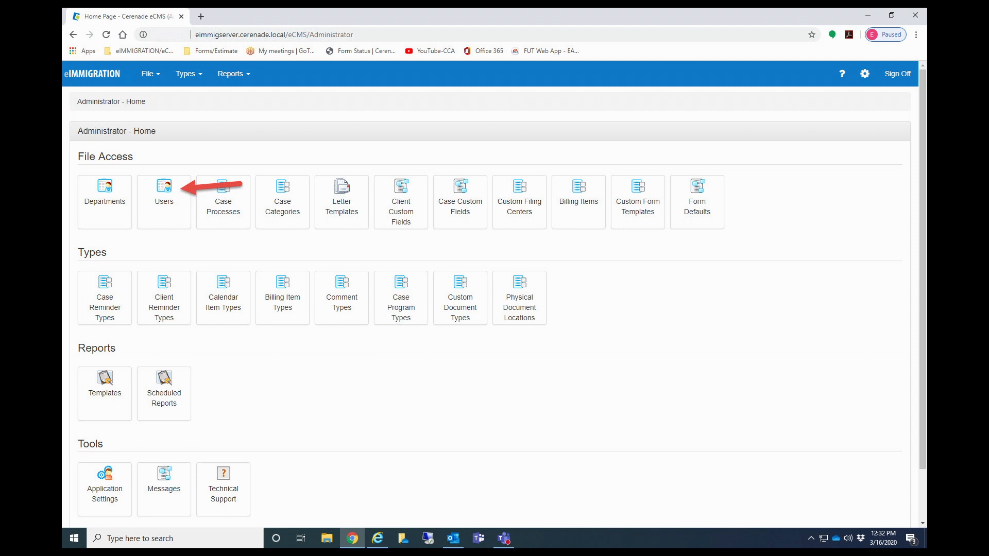
pyautogui.click(164, 188)
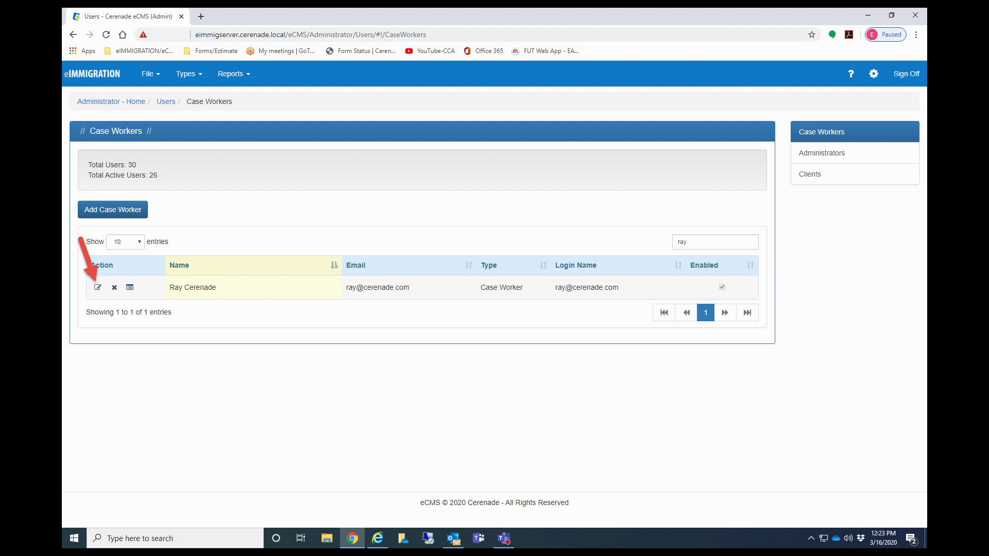
pyautogui.click(129, 288)
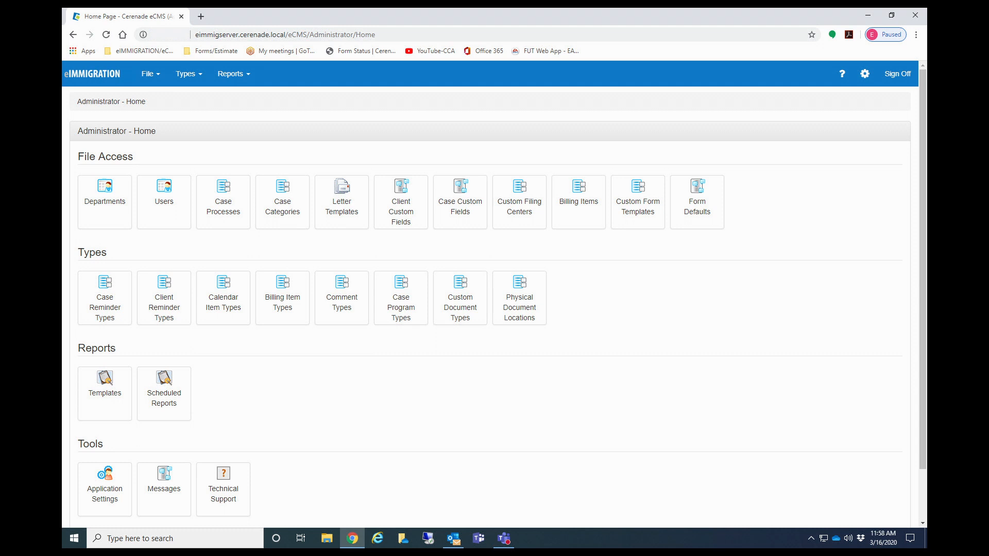
pyautogui.click(164, 187)
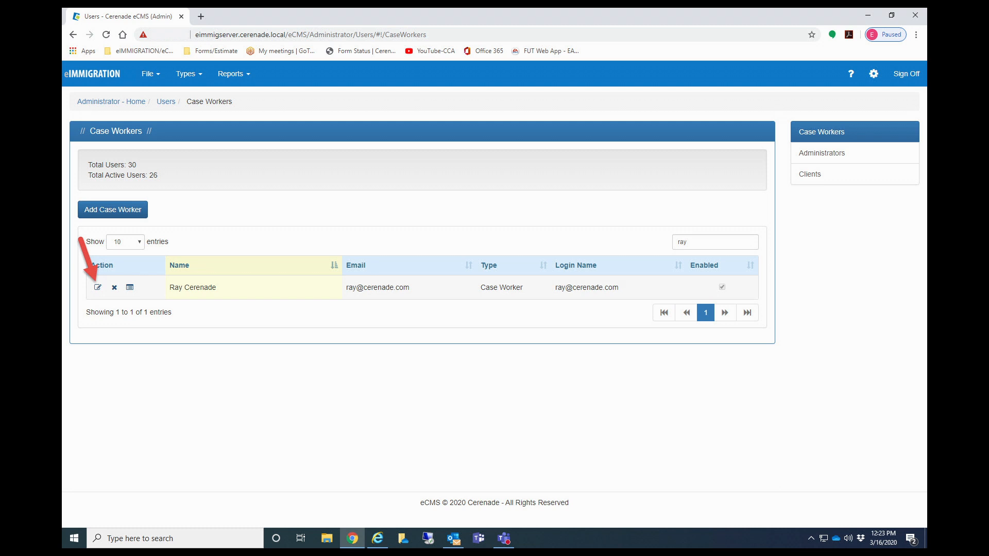
pyautogui.click(129, 288)
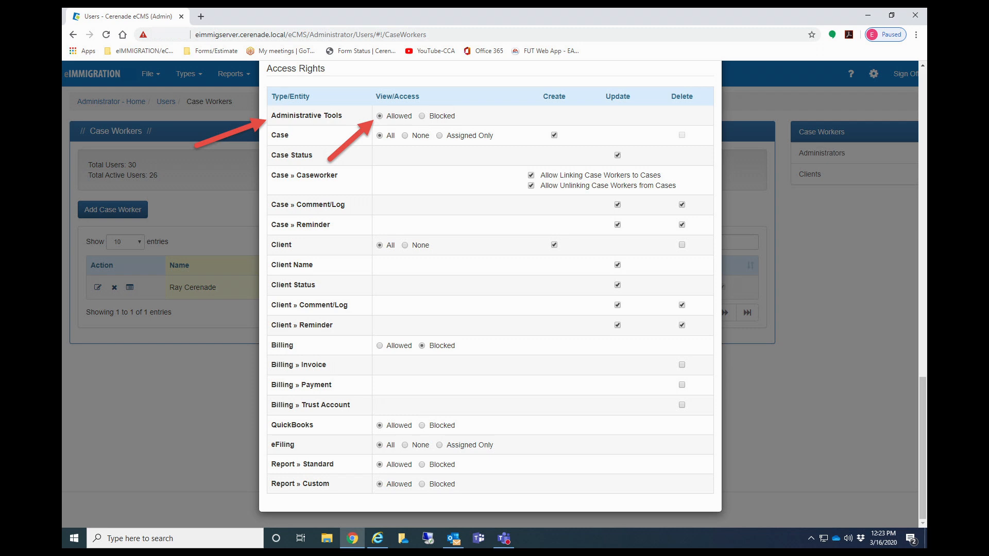